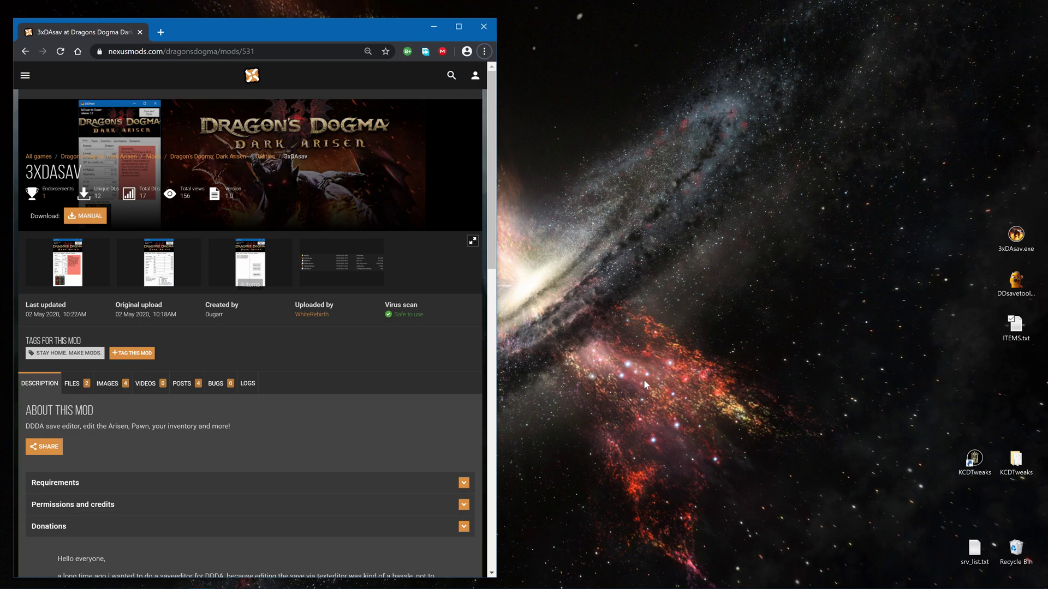
mouse_move(261, 441)
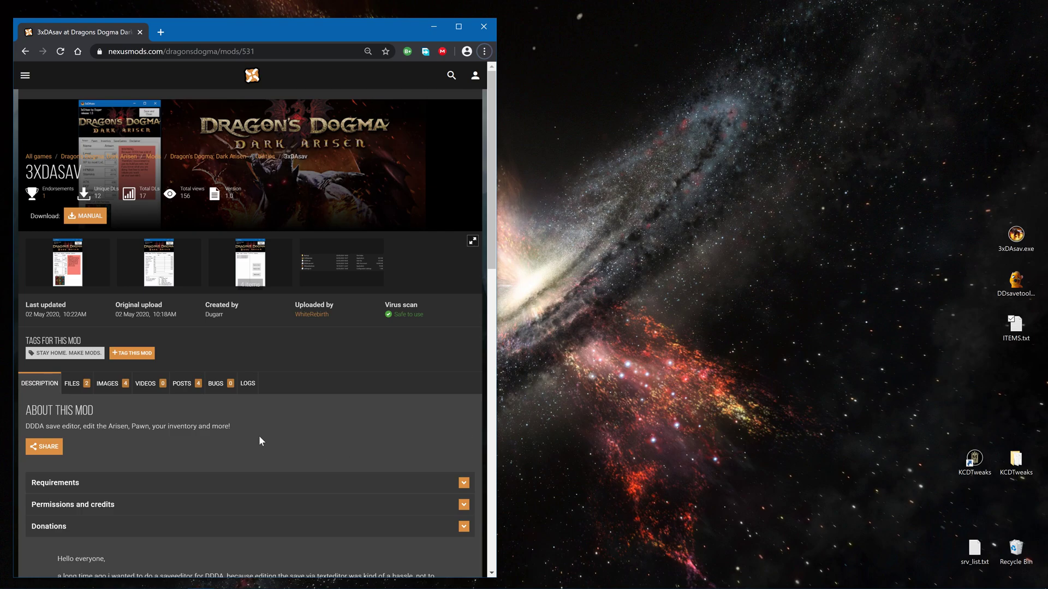
Scroll the 3xDAsav Nexus Mods page to the 'Installation and how it works' section.
scroll("down", 3)
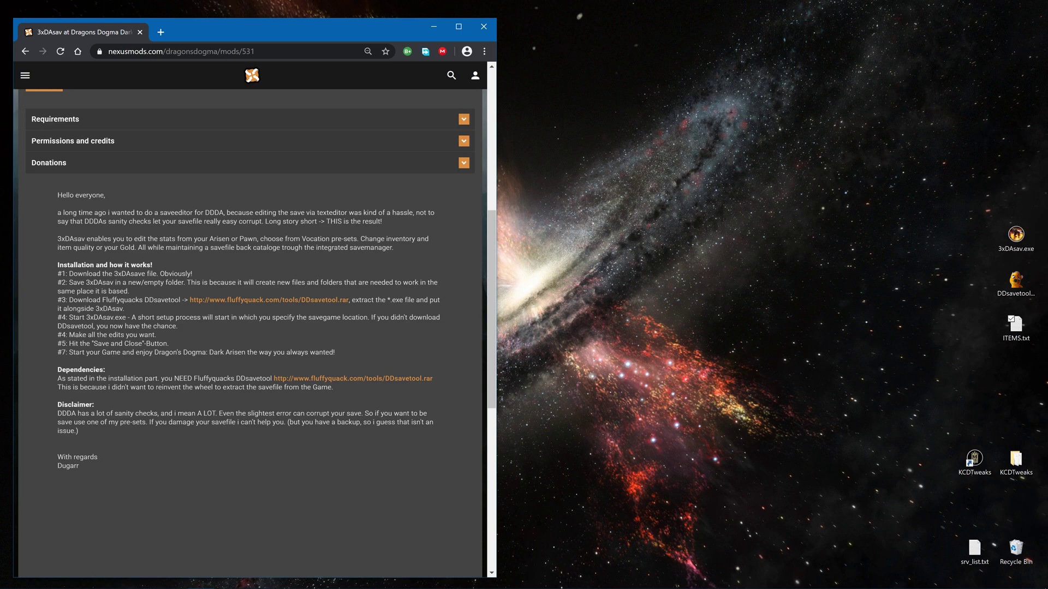
mouse_move(982, 253)
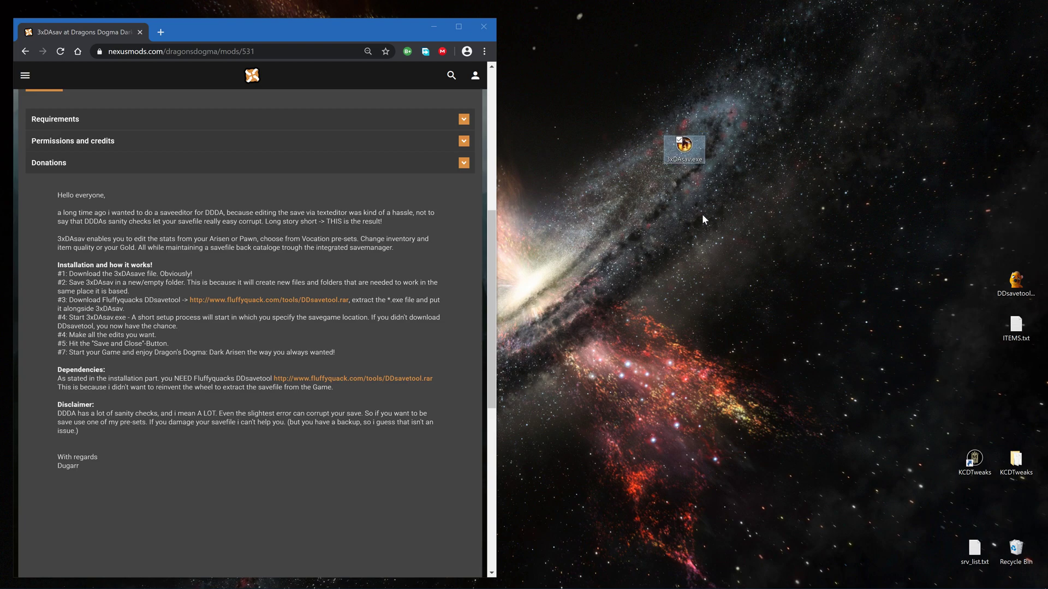
Create a desktop folder named 3xDAsav, place 3xDAsav.exe inside, and open it.
right_click(704, 220)
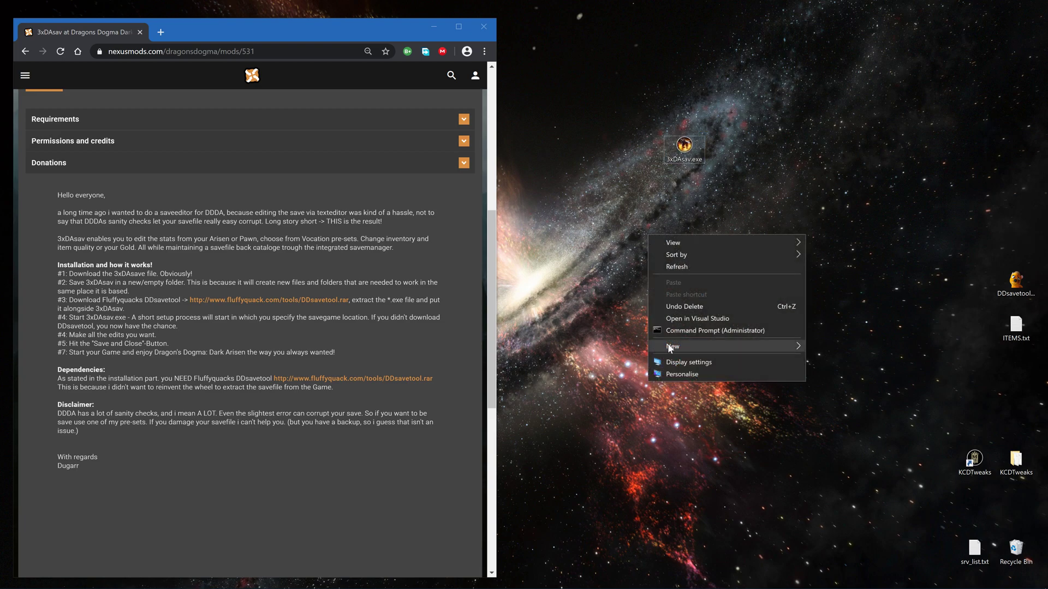
left_click(673, 346)
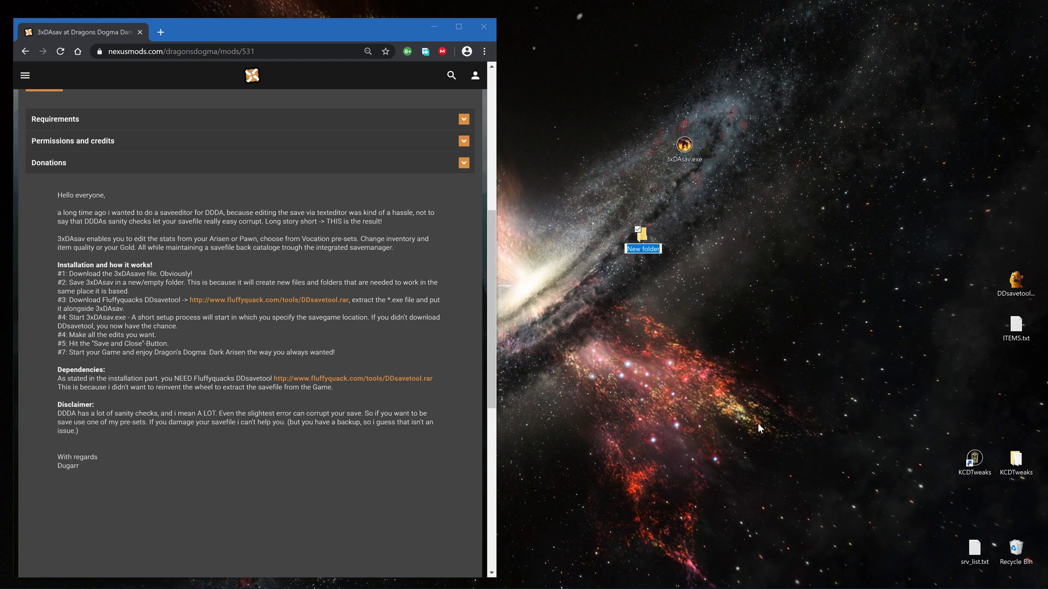
type("3xDAsav")
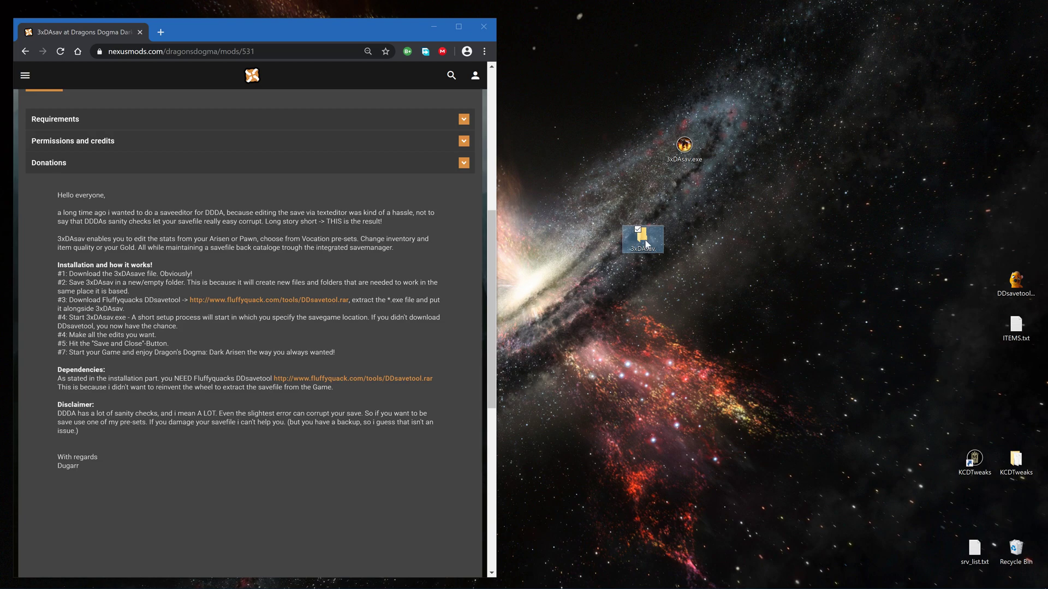
double_click(642, 238)
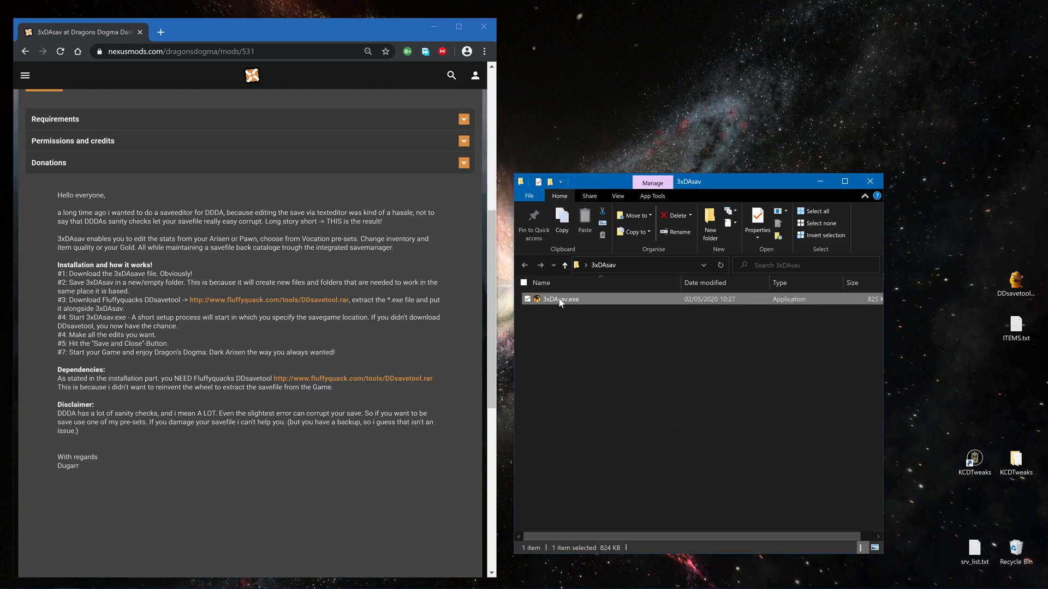
Launch 3xDAsav.exe and confirm its first-run Setup window with OK.
double_click(559, 298)
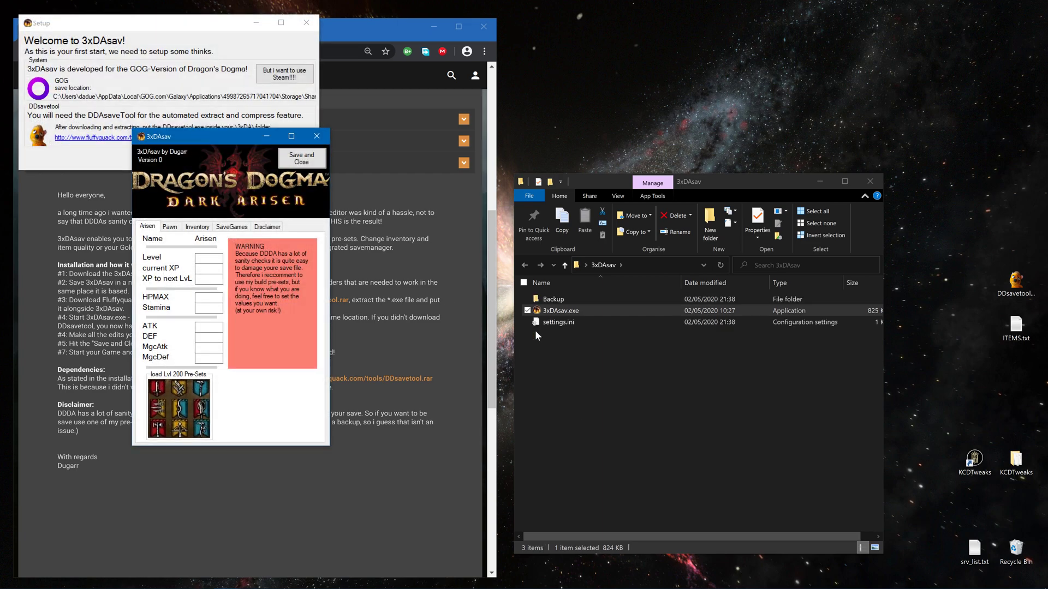
left_click(553, 299)
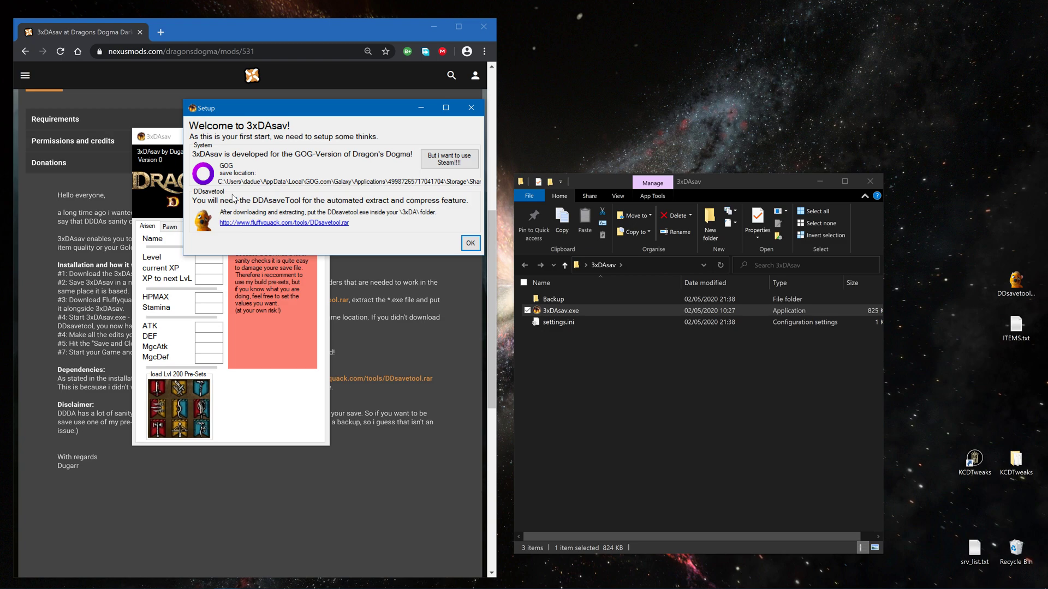
mouse_move(240, 200)
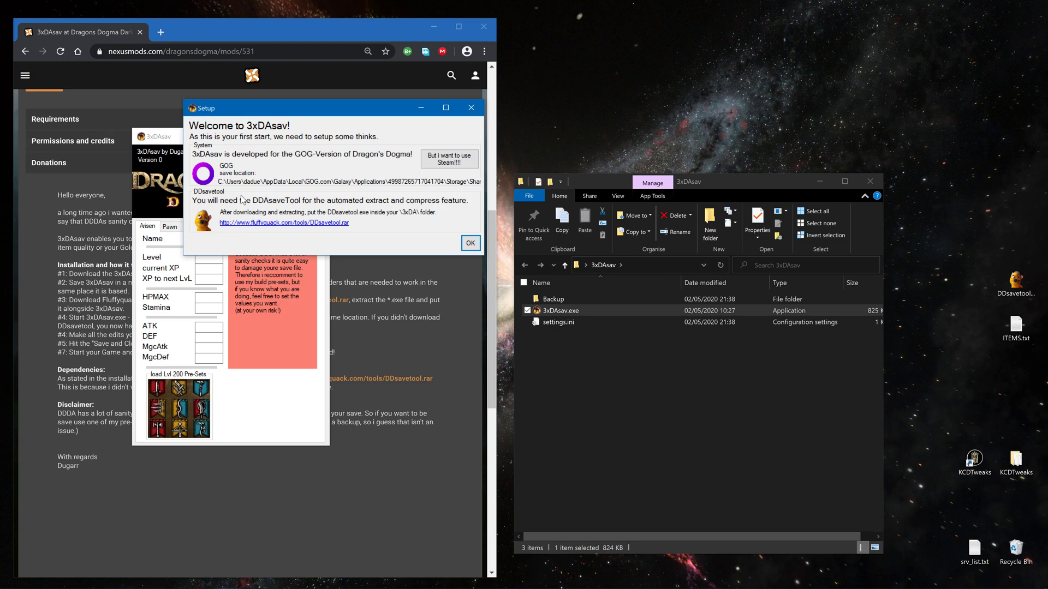
mouse_move(242, 200)
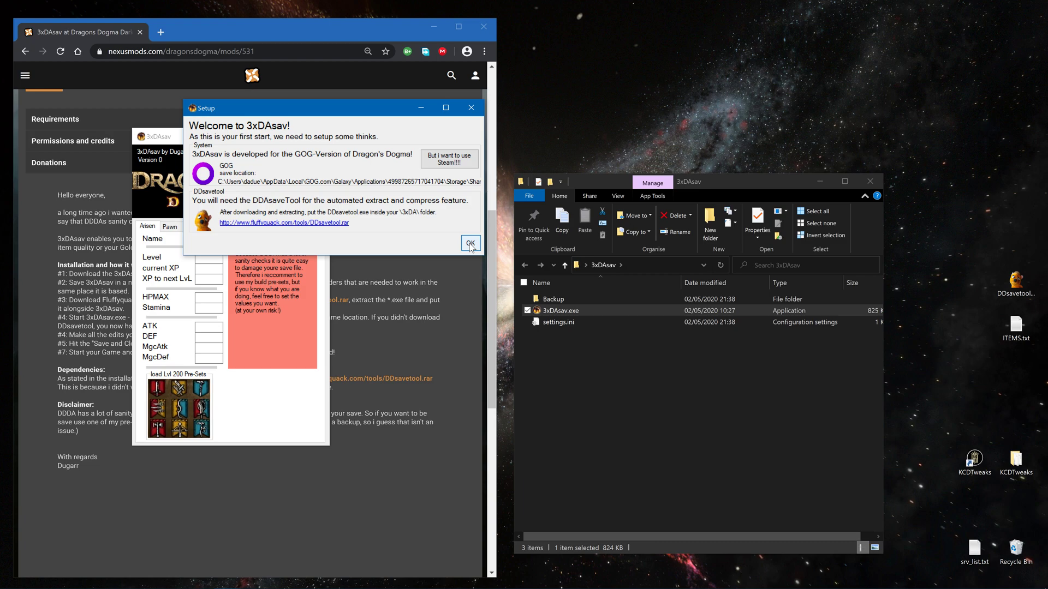
left_click(470, 242)
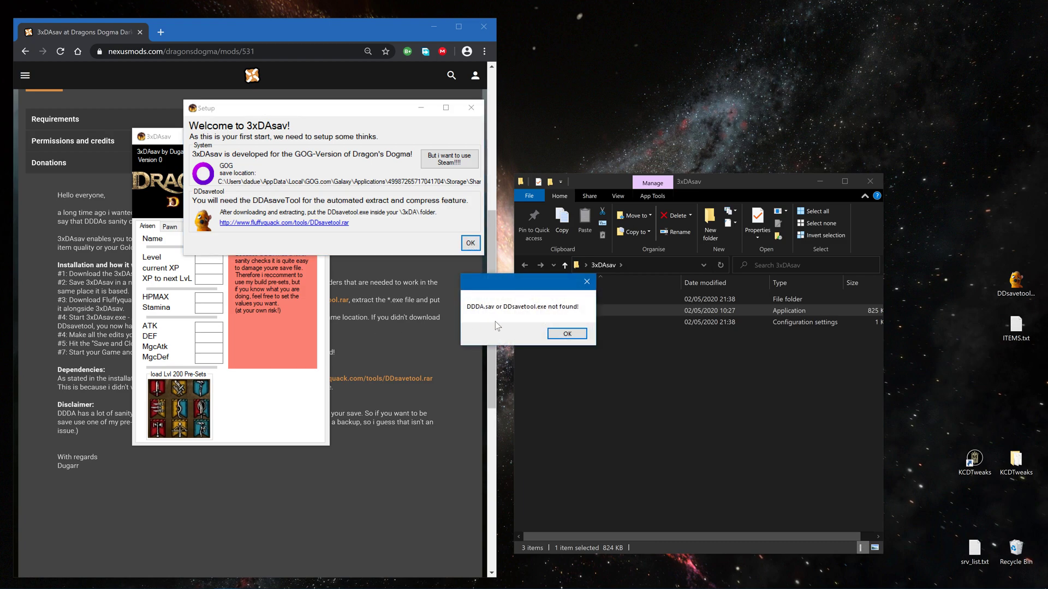
mouse_move(526, 314)
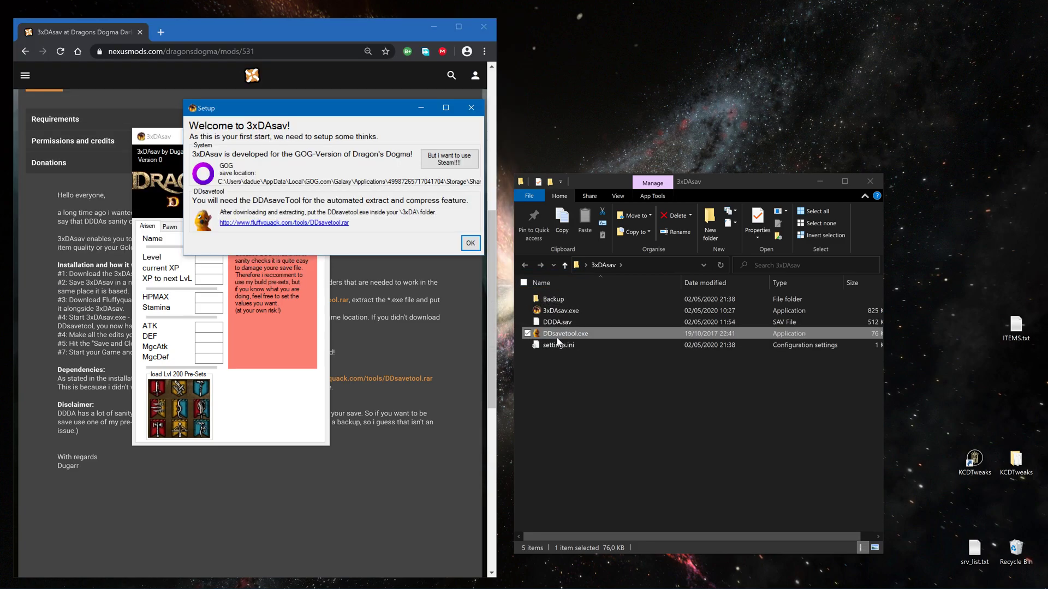
Confirm 3xDAsav Setup so DDsavetool extracts DDDA.sav.xml and shows Arisen stats.
left_click(470, 242)
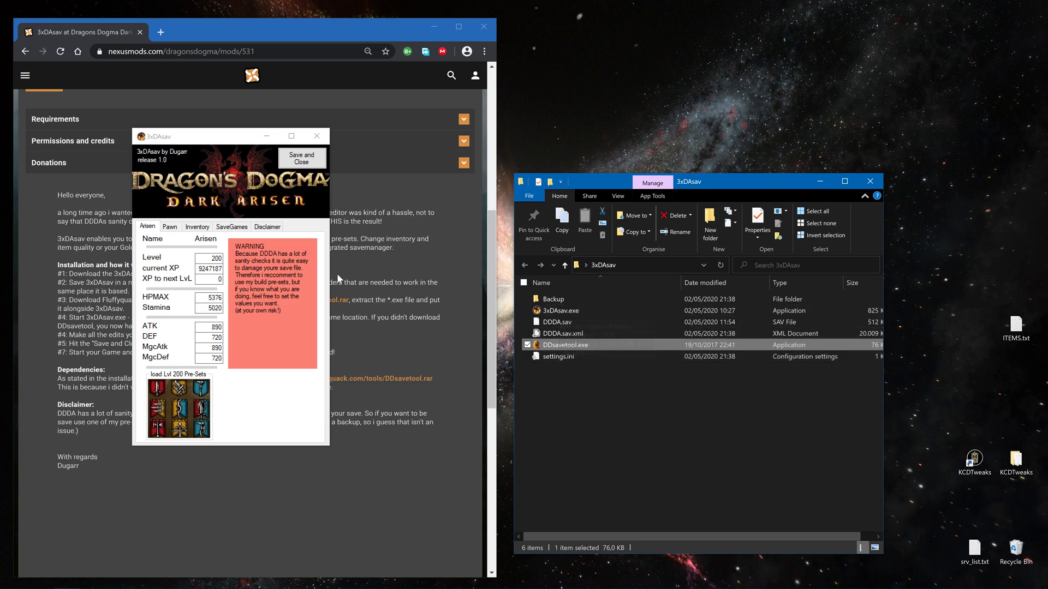
mouse_move(283, 403)
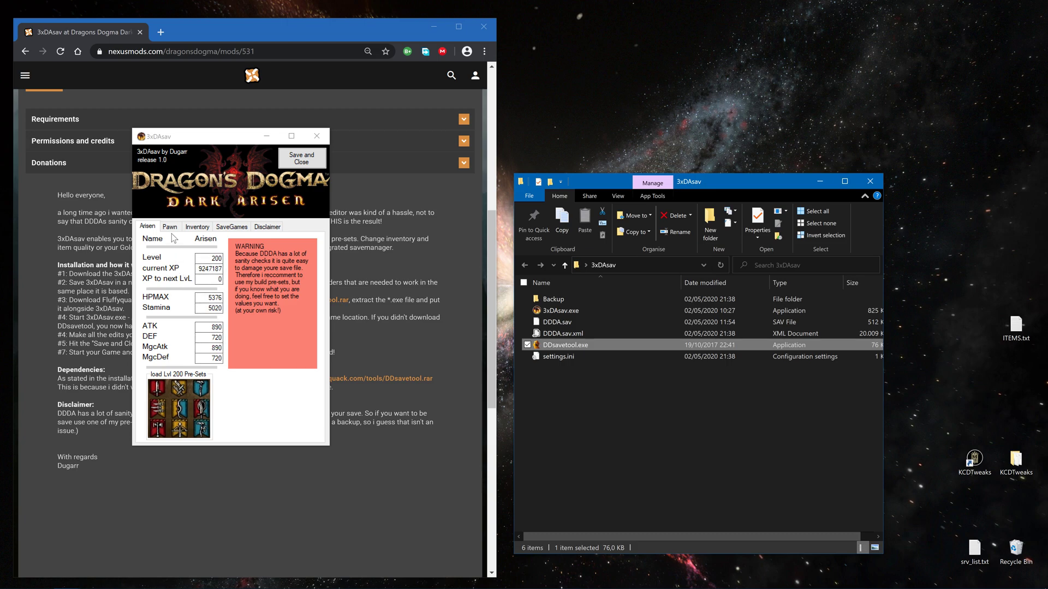
Check the Pawn and Inventory tabs, then view the dated DDDA.sav backup under SaveGames.
left_click(170, 226)
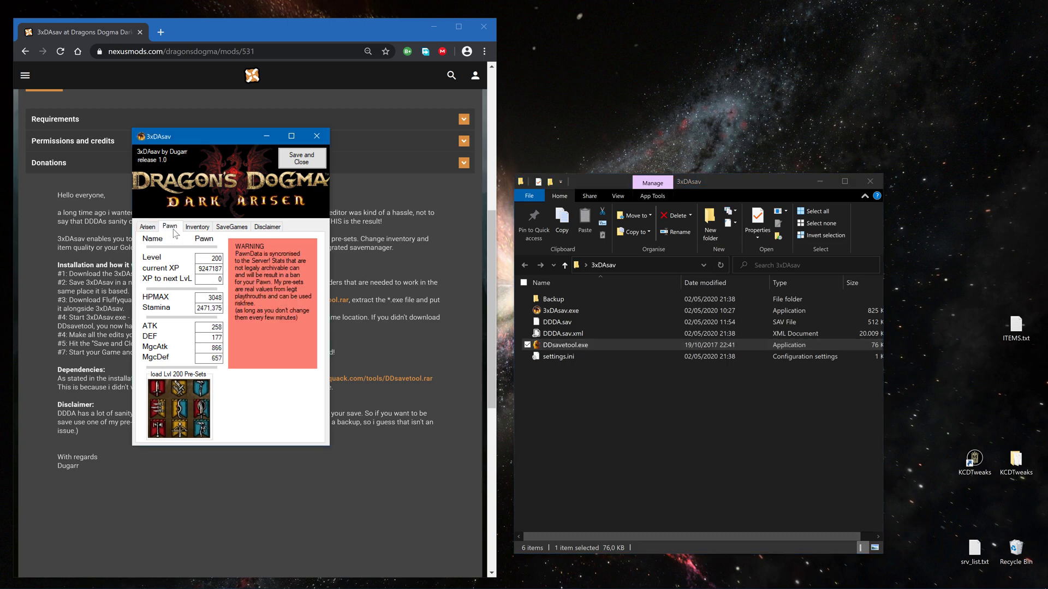
left_click(197, 226)
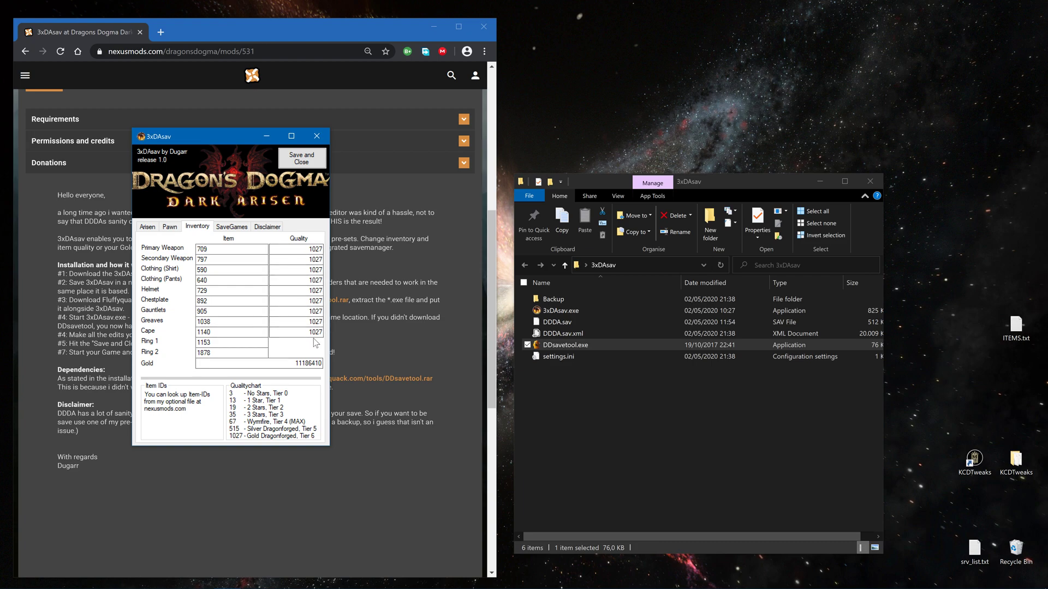
left_click(232, 226)
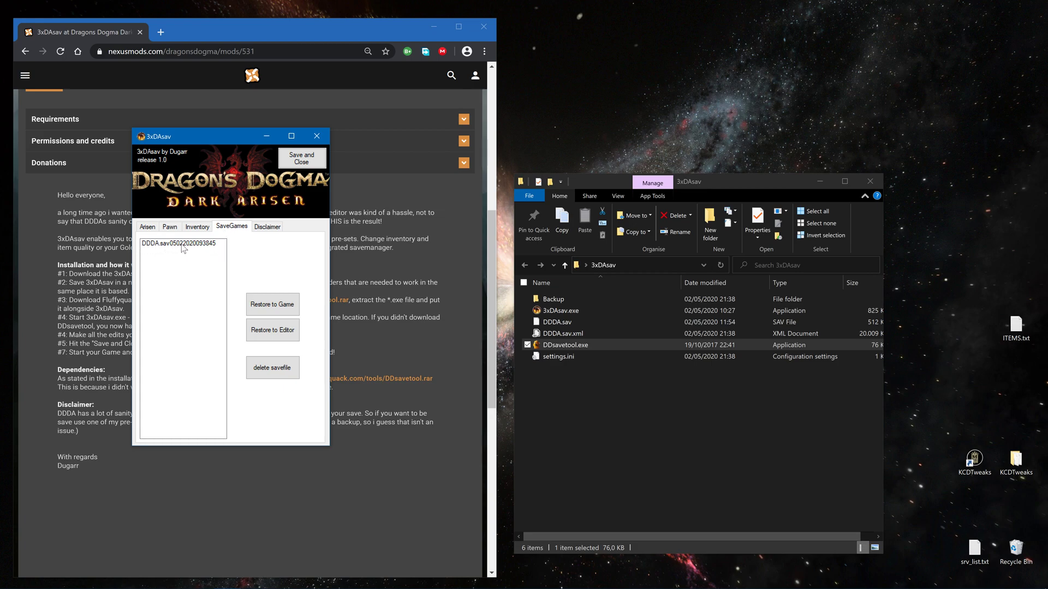
mouse_move(273, 305)
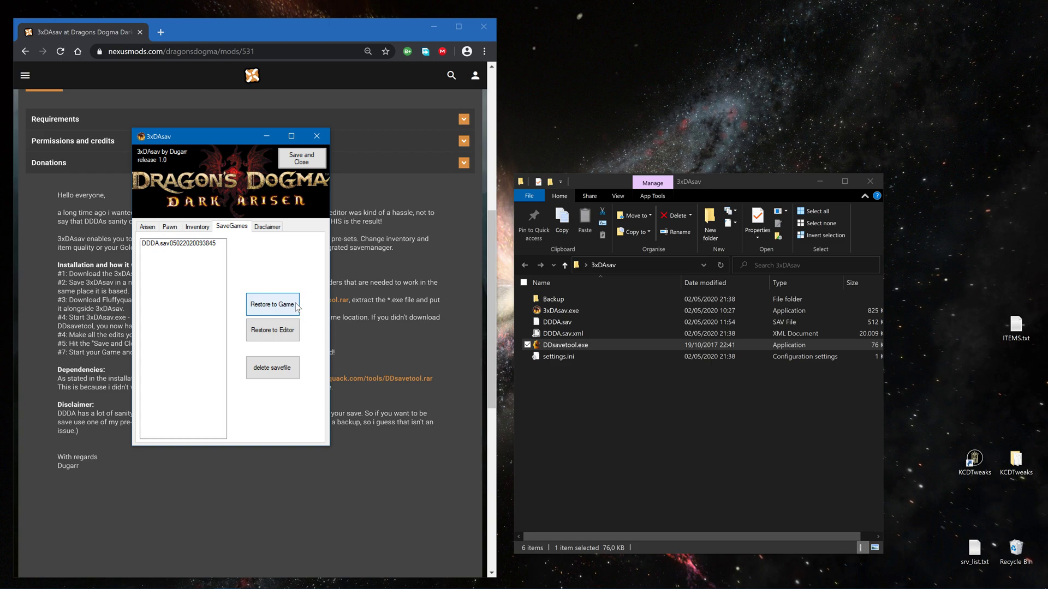
mouse_move(174, 244)
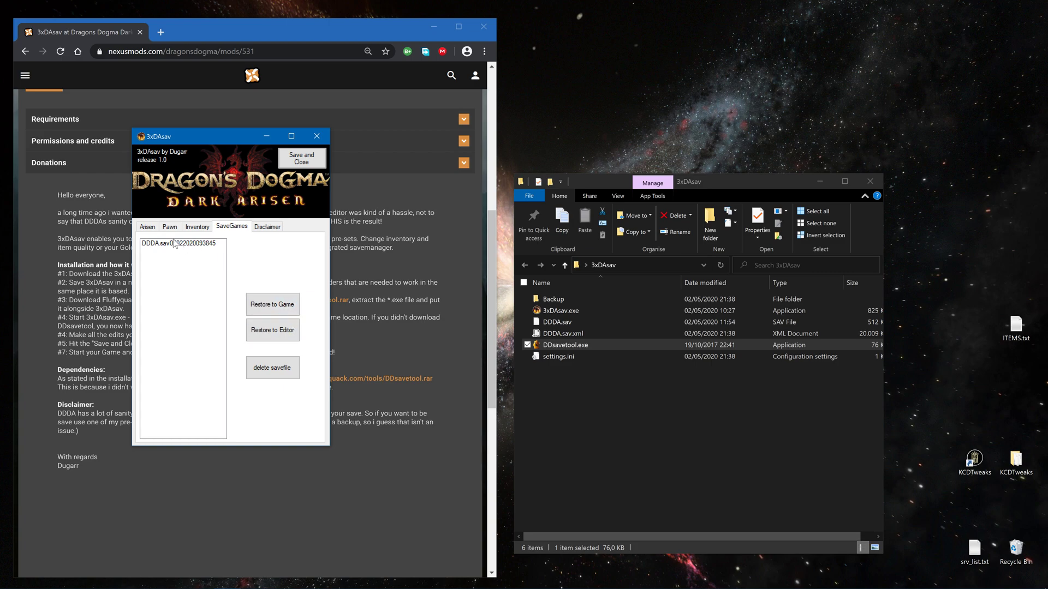
Load a Lvl 200 pawn pre-set (stamina 3070), return to Inventory, and select ITEMS.txt.
left_click(169, 227)
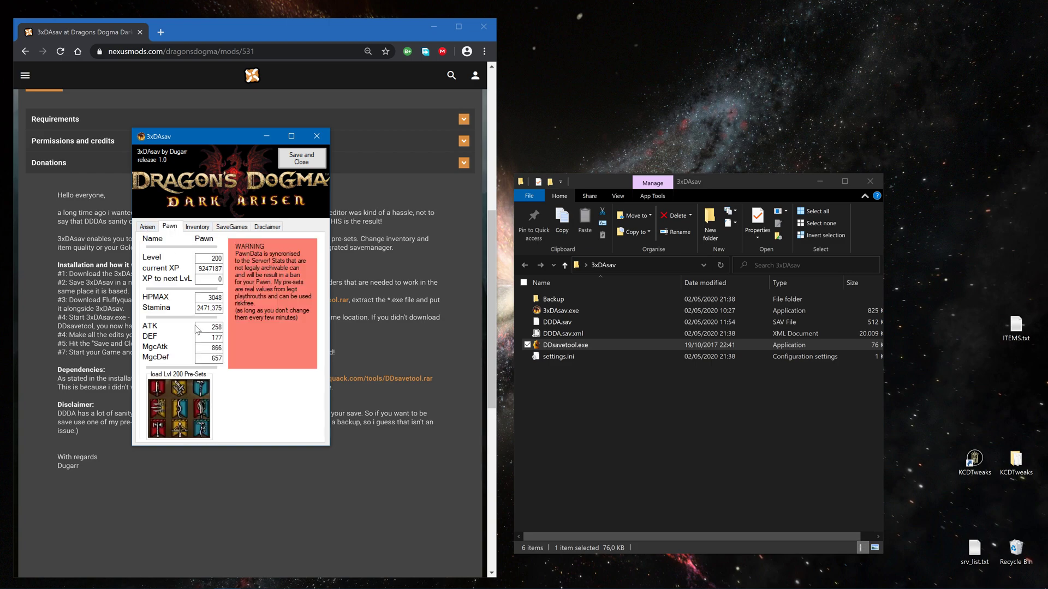
mouse_move(158, 422)
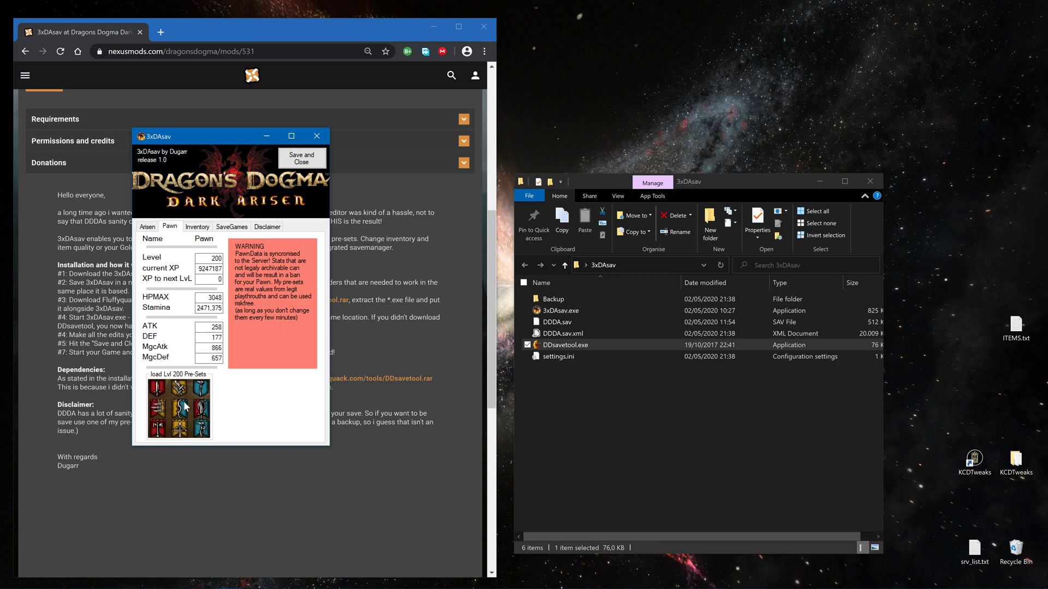
mouse_move(165, 441)
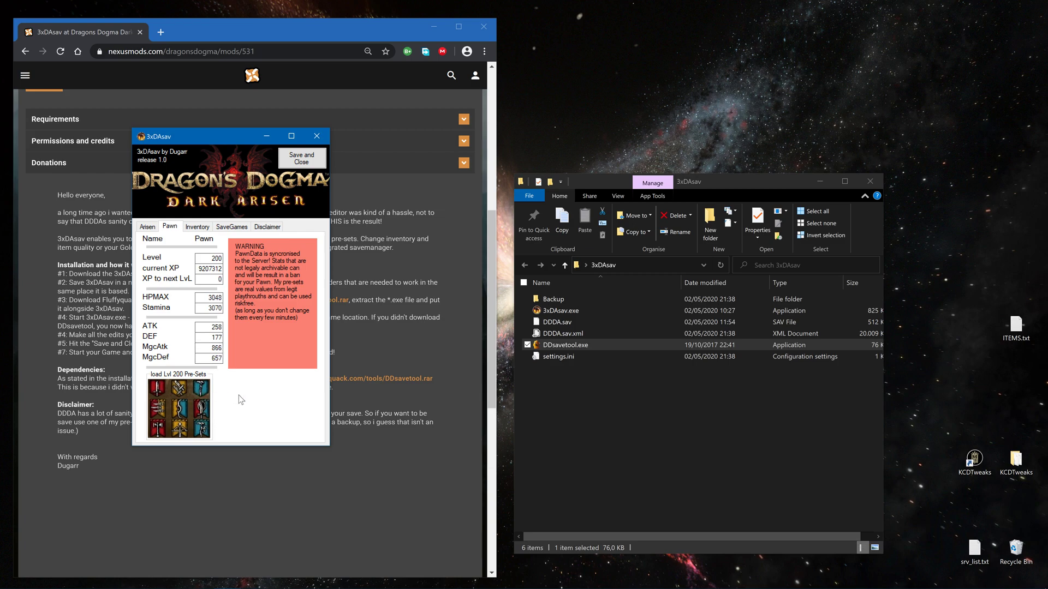
left_click(197, 226)
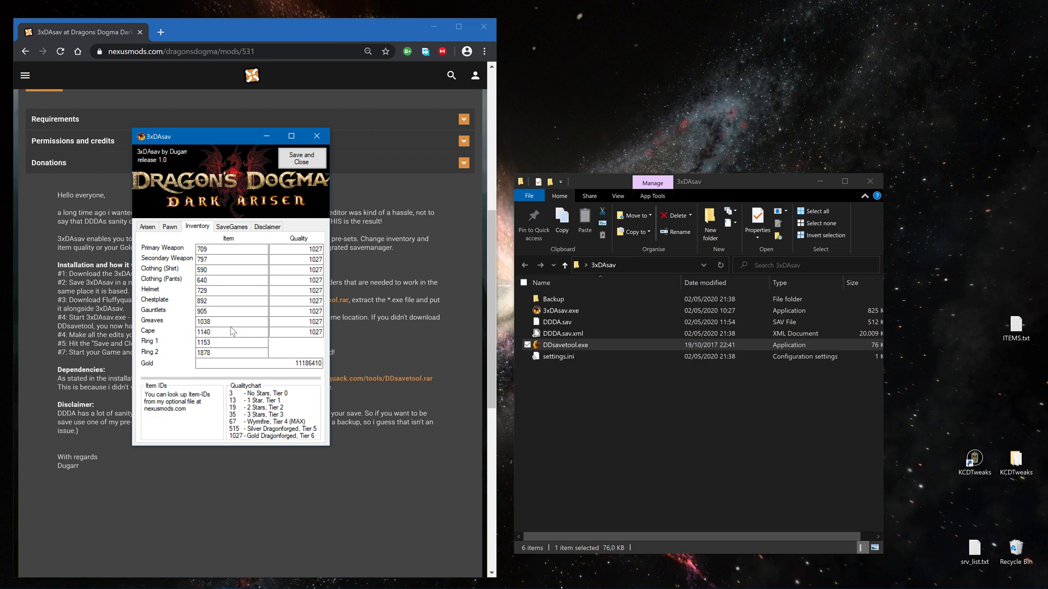
left_click(1016, 324)
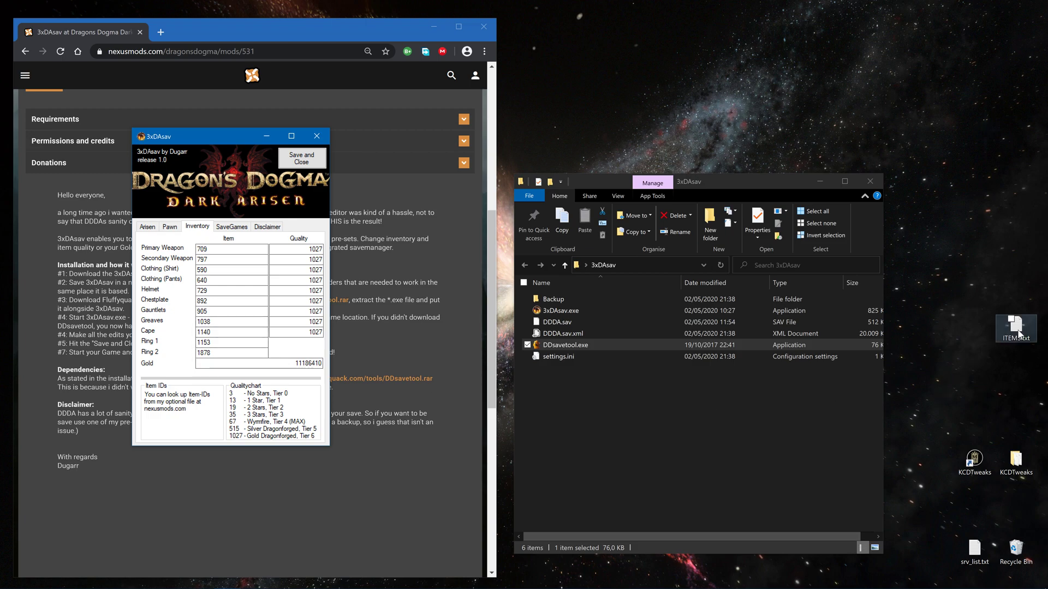
Open ITEMS.txt in Notepad and scroll through item IDs to ARMOR SETS and CAPES.
double_click(1015, 328)
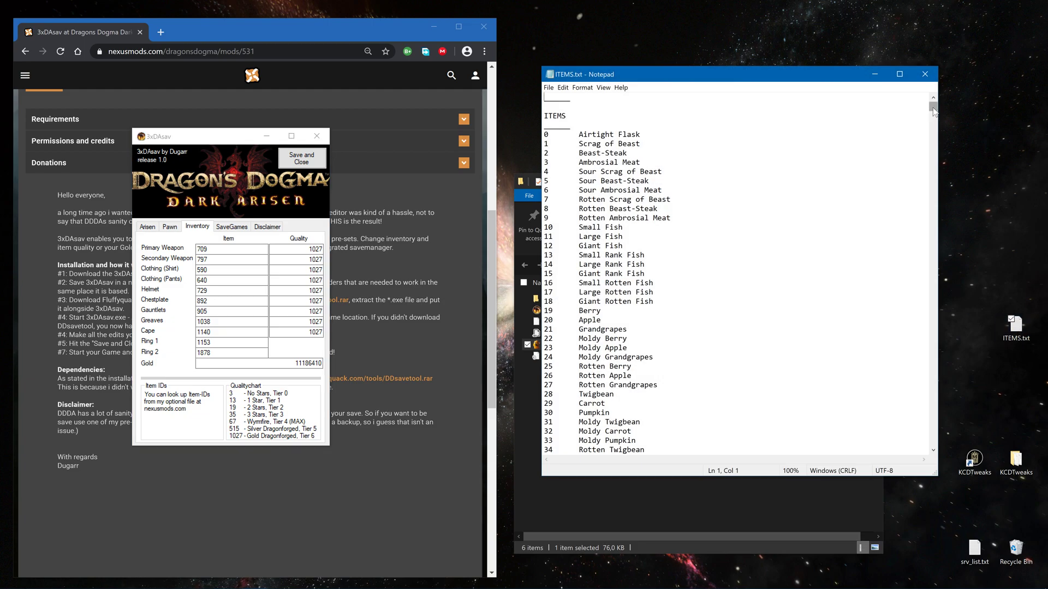
scroll("down", 3)
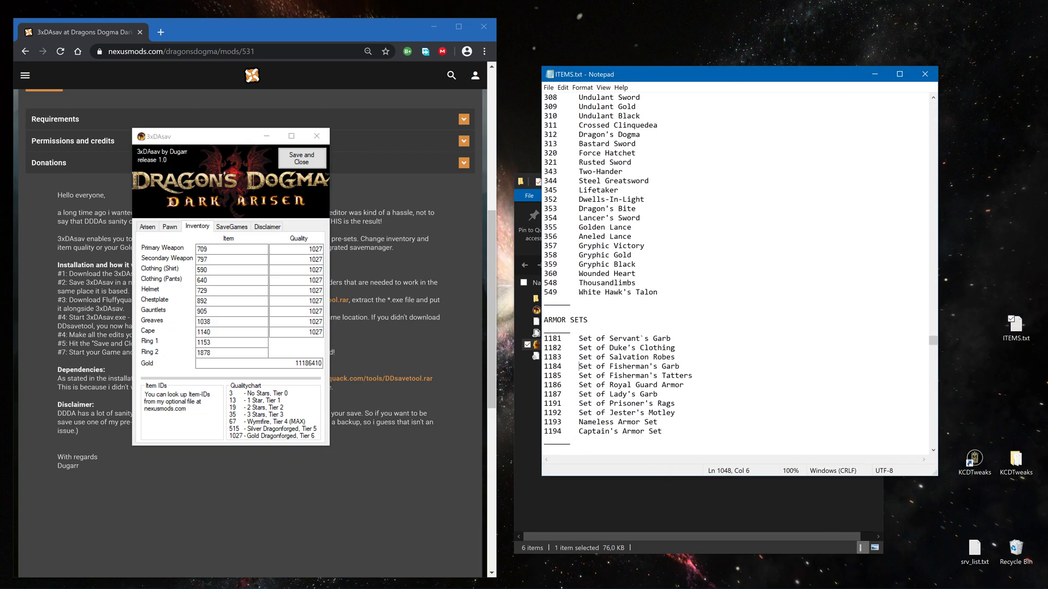
scroll("down", 3)
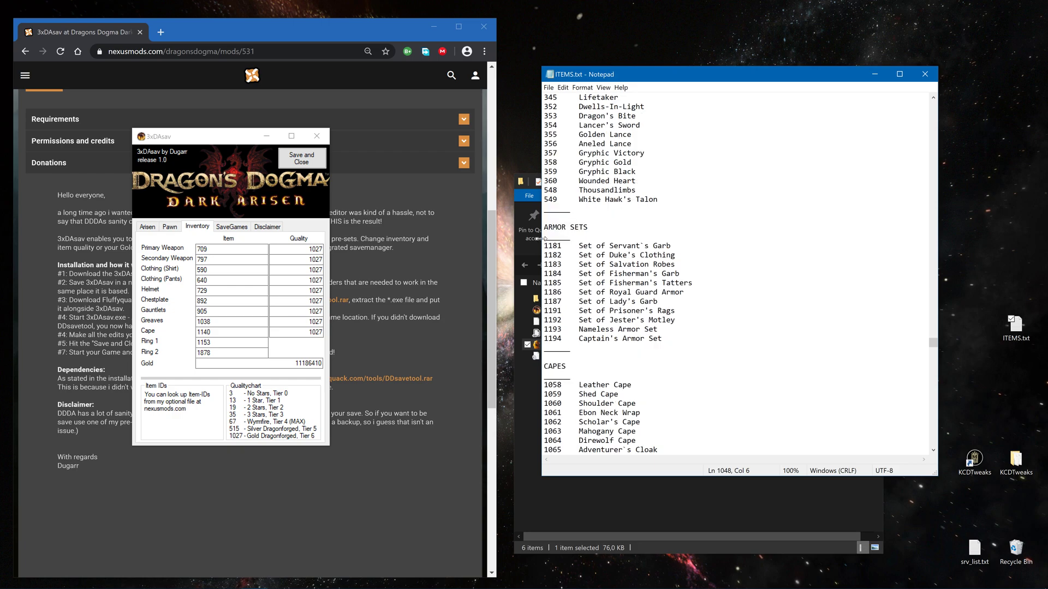
scroll("down", 3)
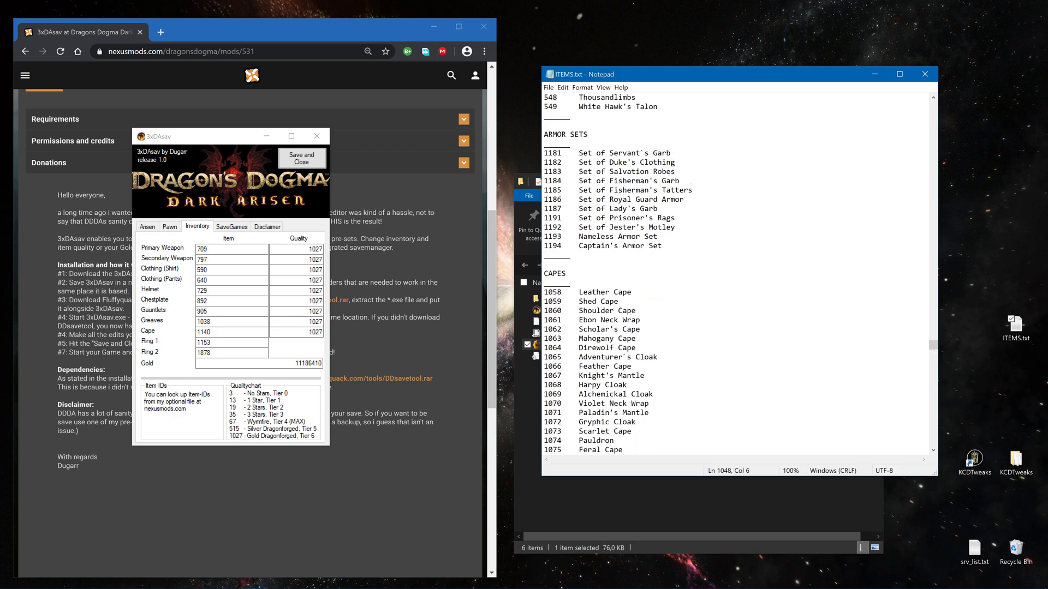
scroll("down", 3)
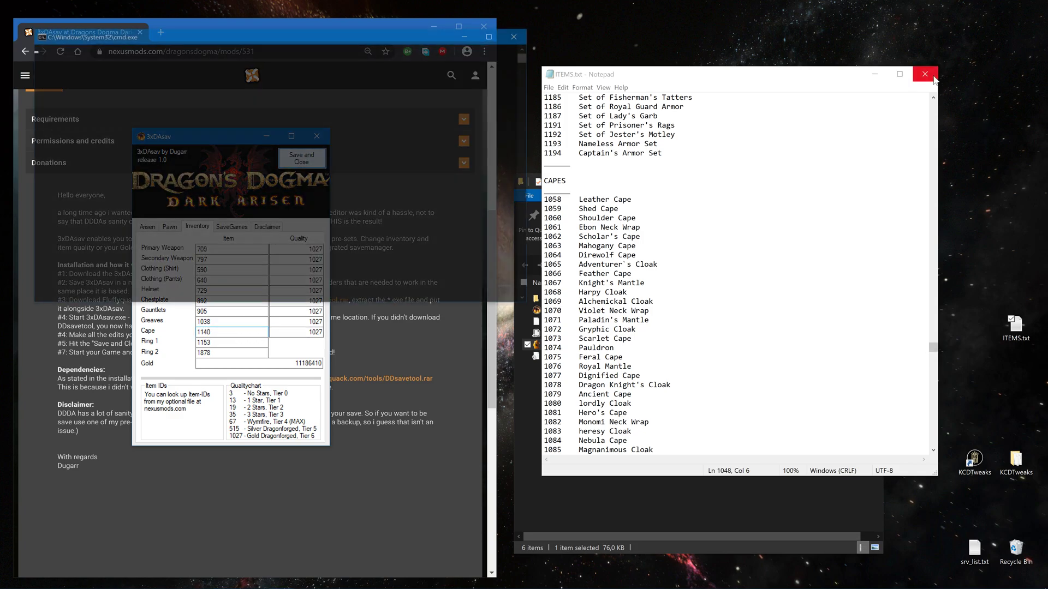
Close Notepad and select DDDA.sav to confirm its updated 21:40 modified time.
left_click(924, 74)
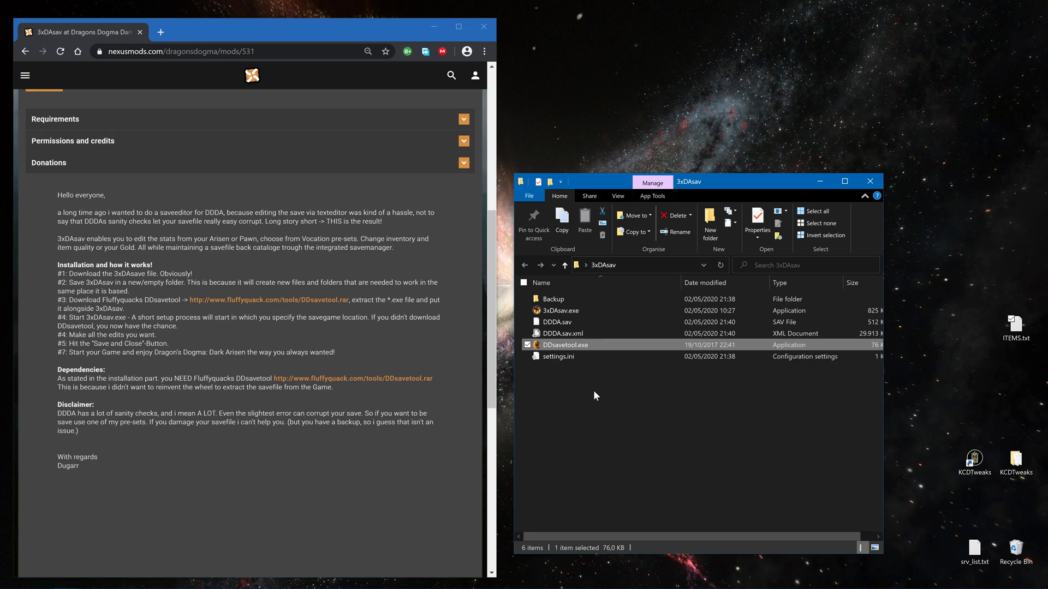
left_click(556, 321)
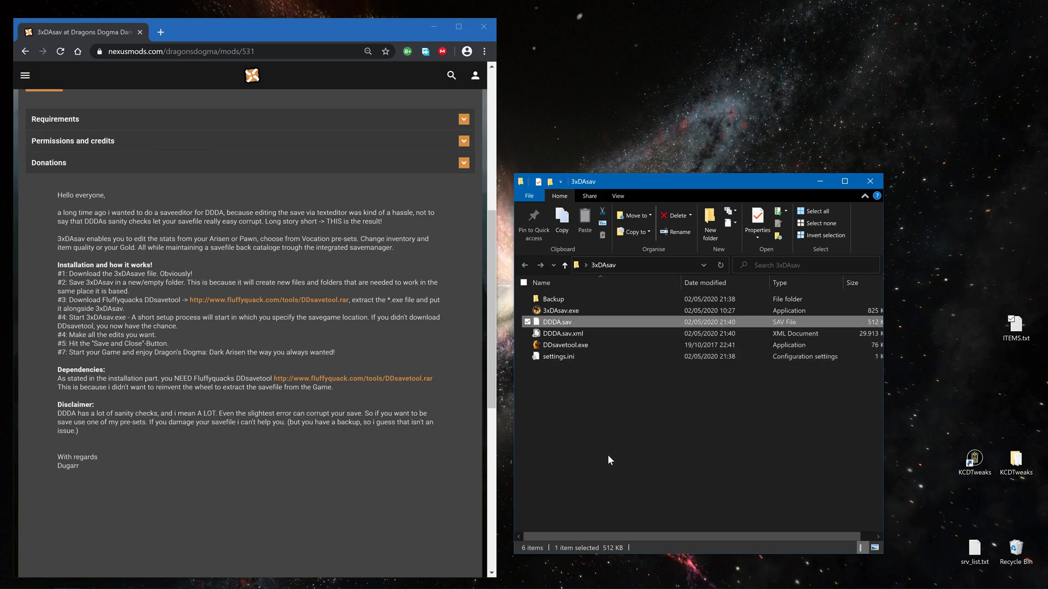
mouse_move(604, 450)
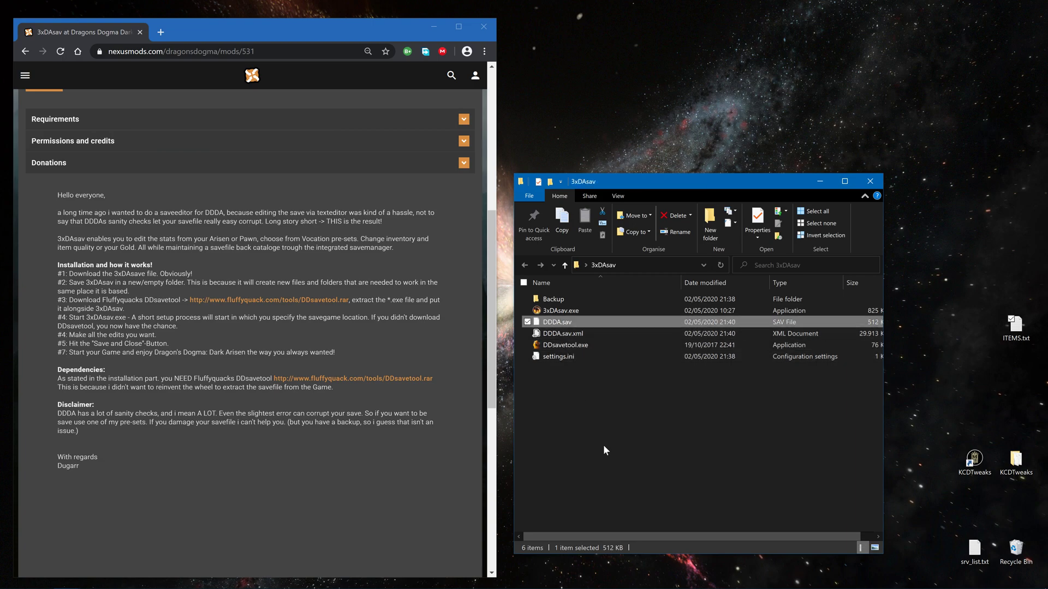